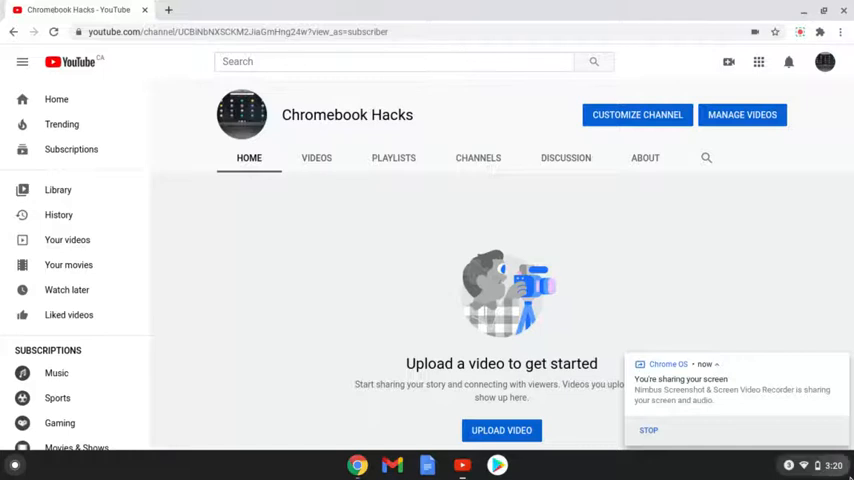
# Step: Start a new blank Untitled document from the Docs home page in a new browser tab
pyautogui.click(820, 464)
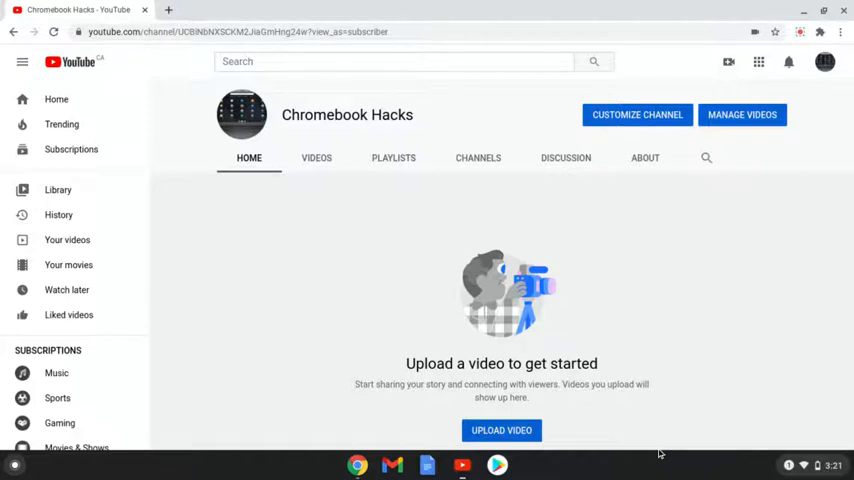
pyautogui.moveTo(692, 308)
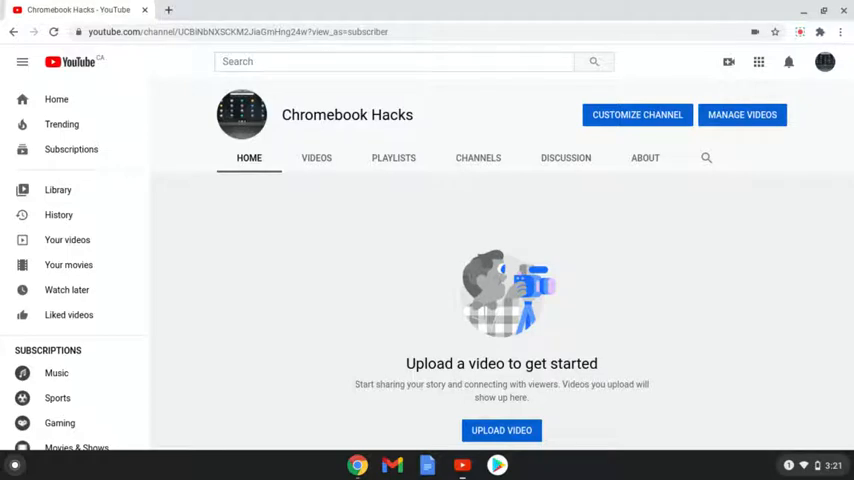
pyautogui.moveTo(392, 280)
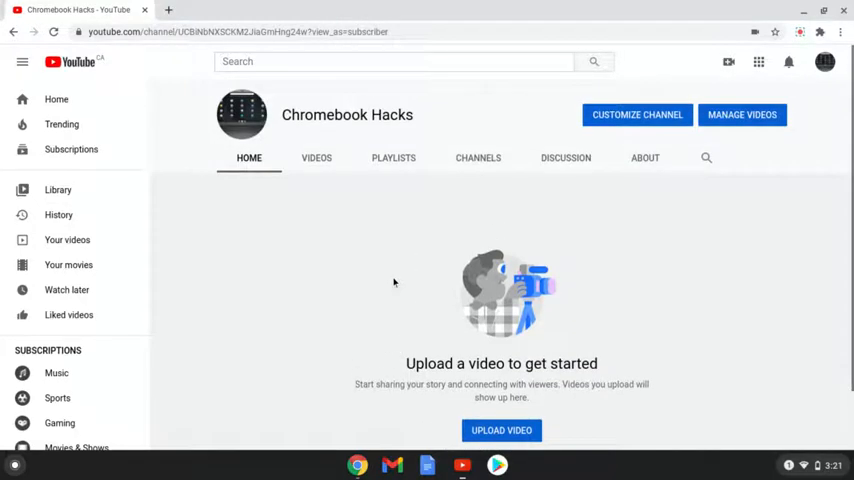
pyautogui.moveTo(440, 266)
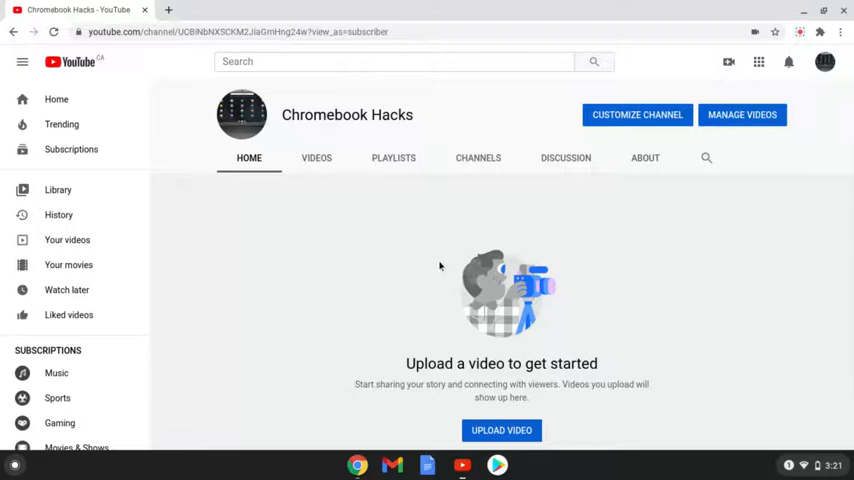
pyautogui.moveTo(380, 208)
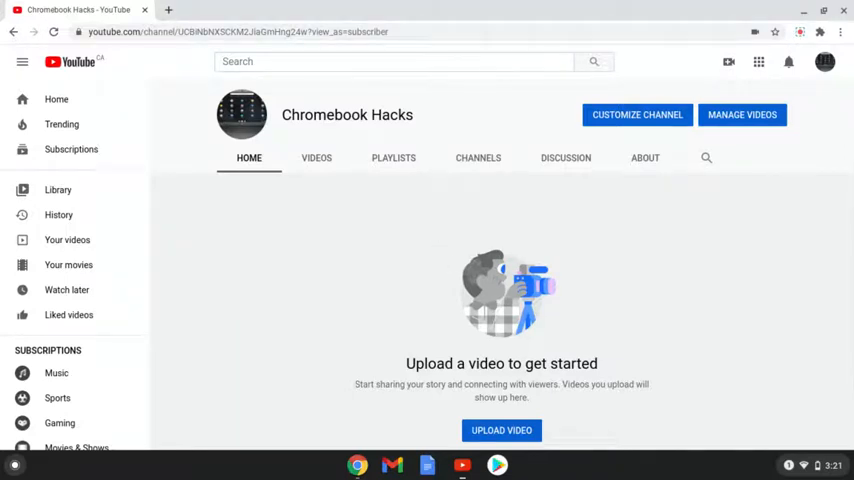
pyautogui.moveTo(506, 212)
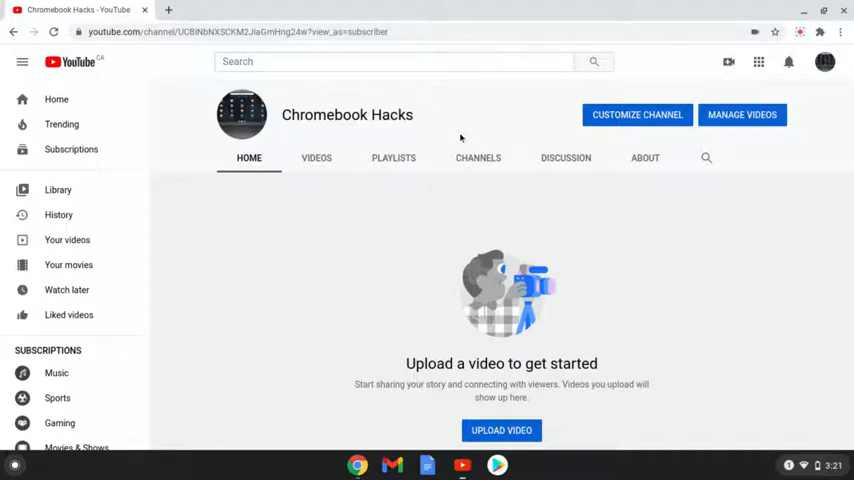
pyautogui.moveTo(722, 176)
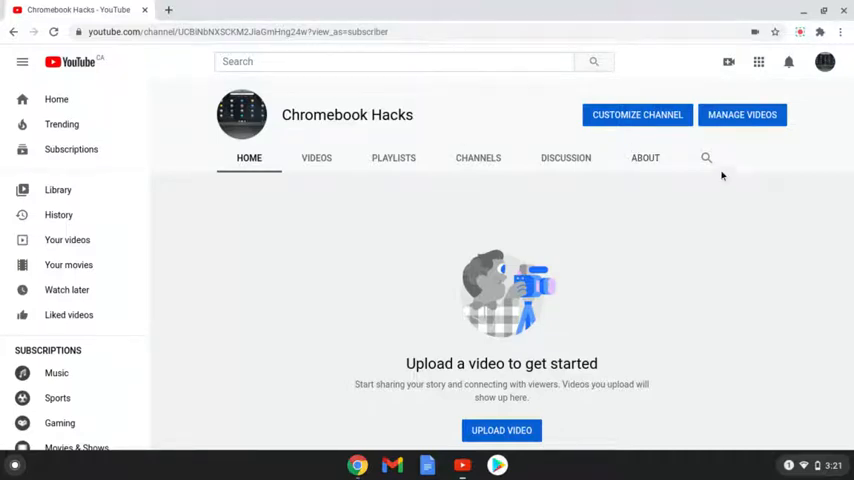
pyautogui.moveTo(800, 104)
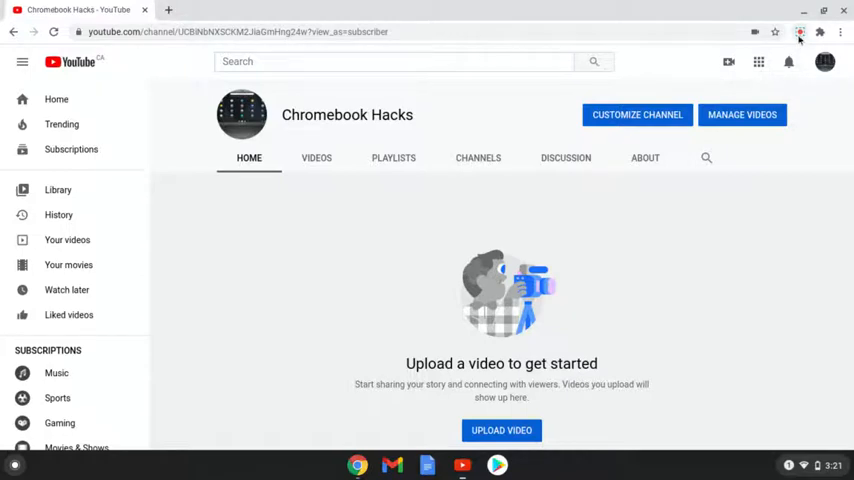
pyautogui.click(800, 32)
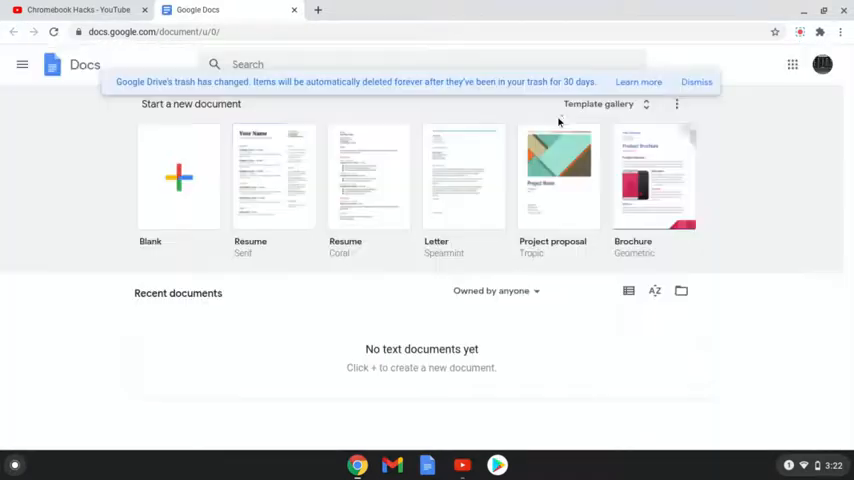
pyautogui.click(178, 178)
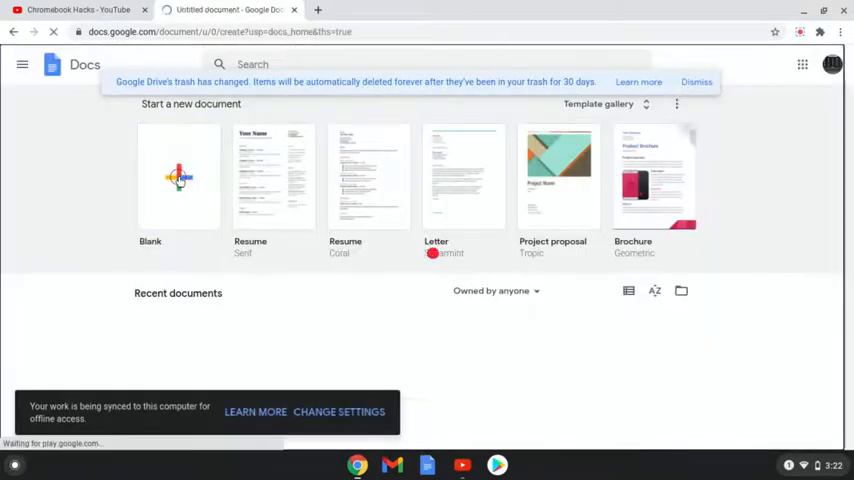
pyautogui.click(180, 176)
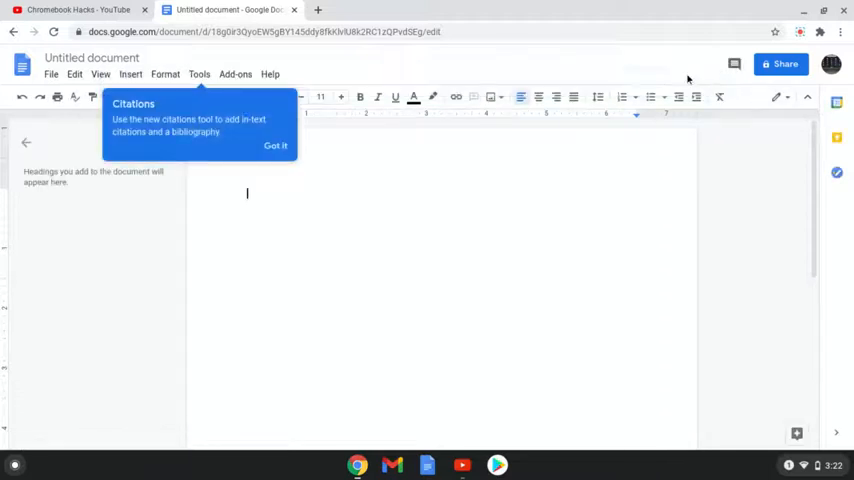
pyautogui.moveTo(276, 146)
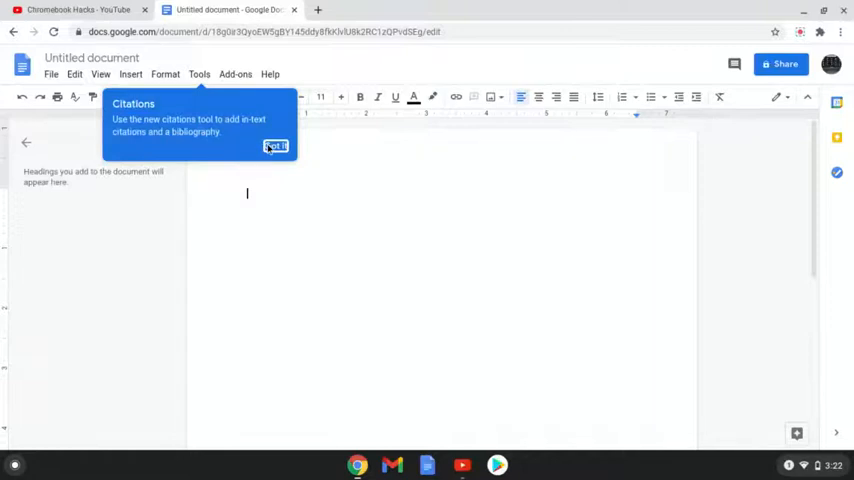
# Step: Dismiss the citations tip and bring up Insert > Image > Camera with camera access allowed
pyautogui.click(276, 146)
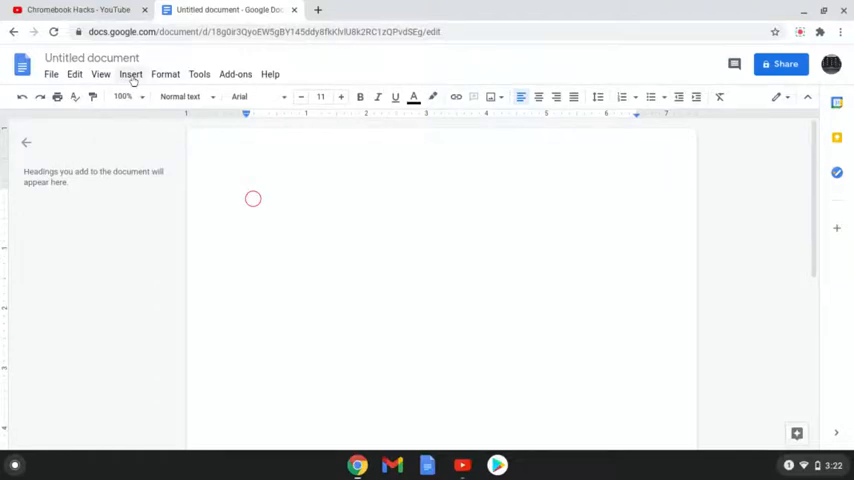
pyautogui.click(132, 74)
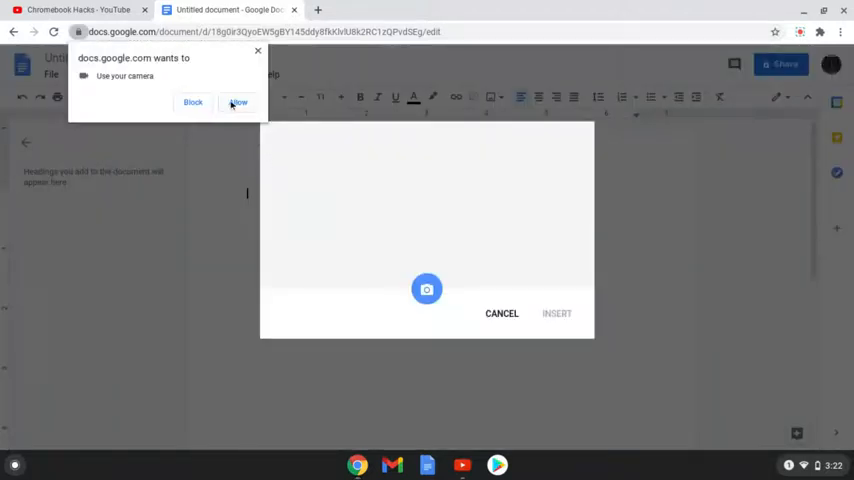
pyautogui.click(238, 102)
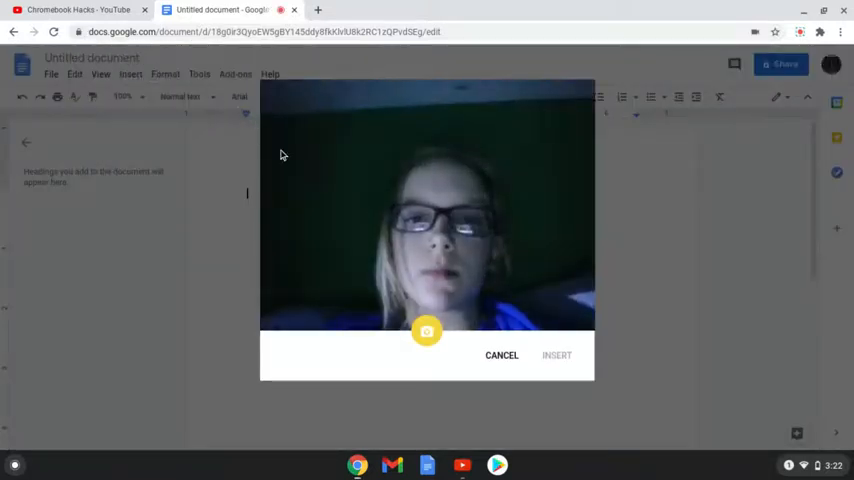
pyautogui.moveTo(664, 282)
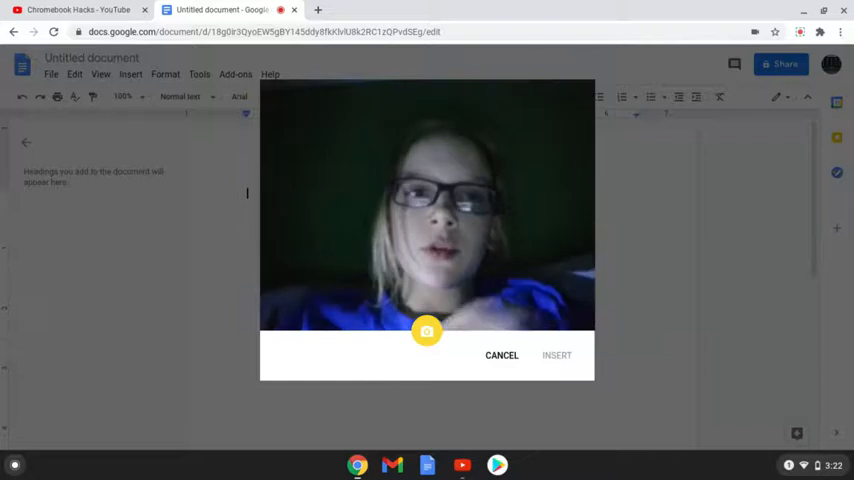
pyautogui.click(78, 8)
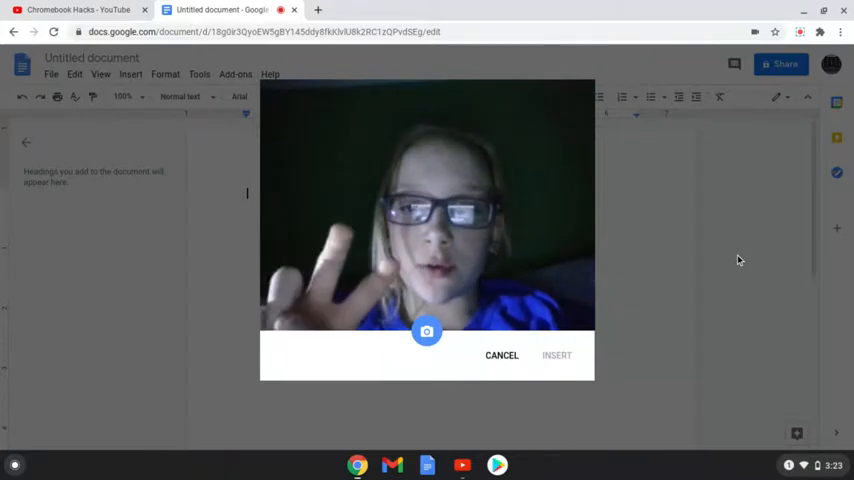
# Step: Pop the webcam preview into a floating picture-in-picture window via the video's context menu
pyautogui.rightClick(740, 260)
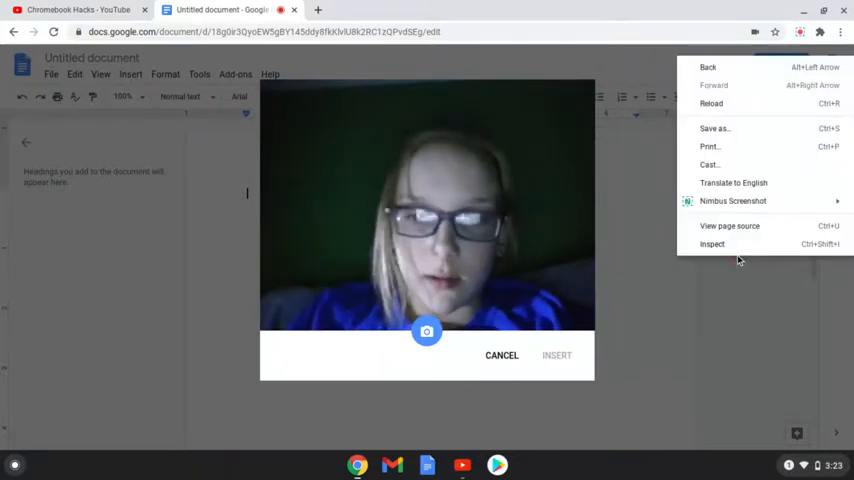
pyautogui.click(504, 250)
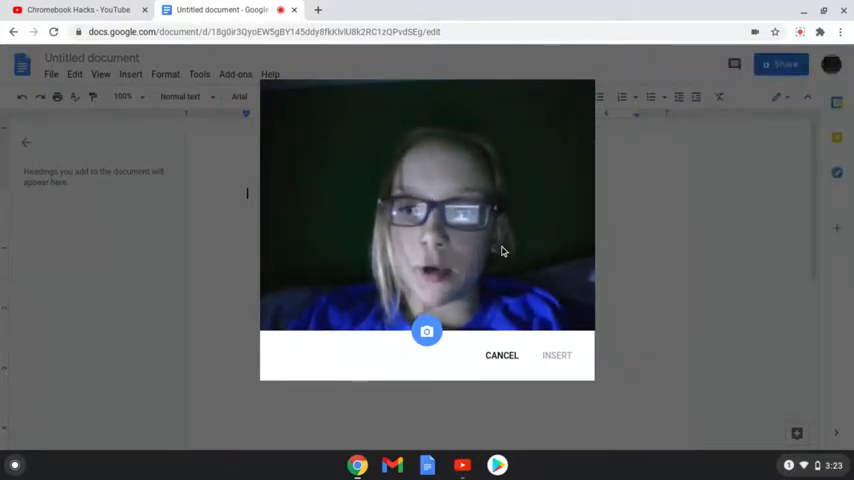
pyautogui.rightClick(458, 222)
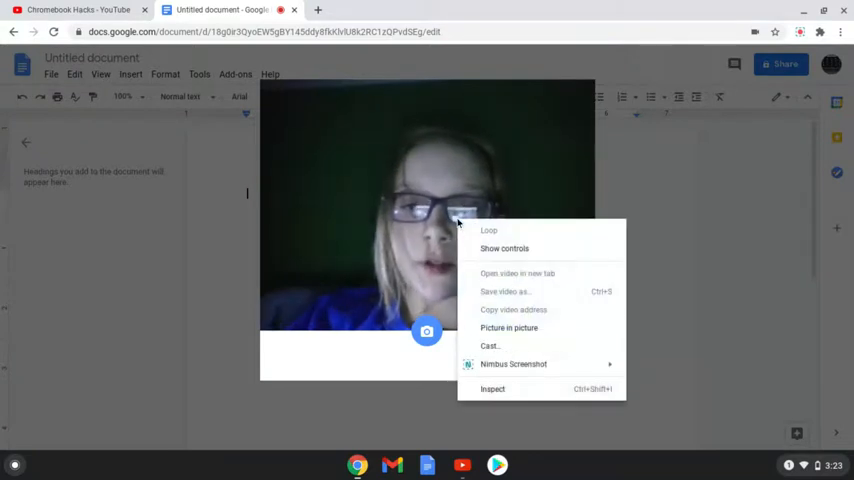
pyautogui.moveTo(504, 248)
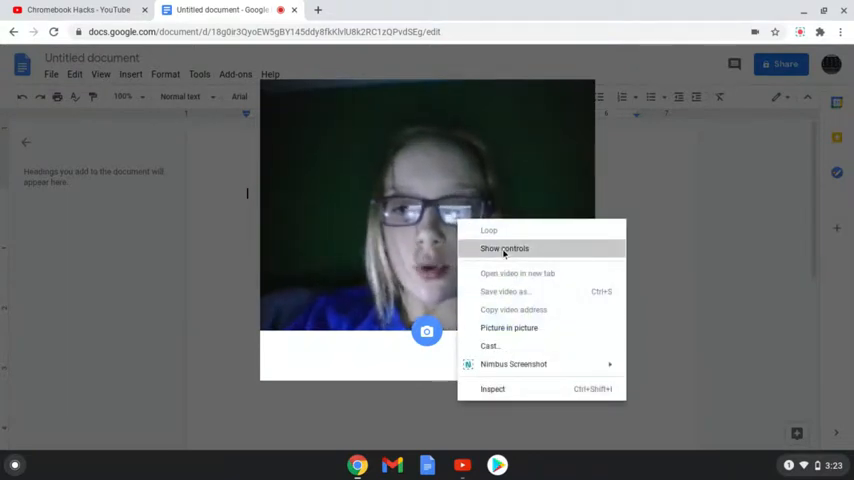
pyautogui.click(504, 248)
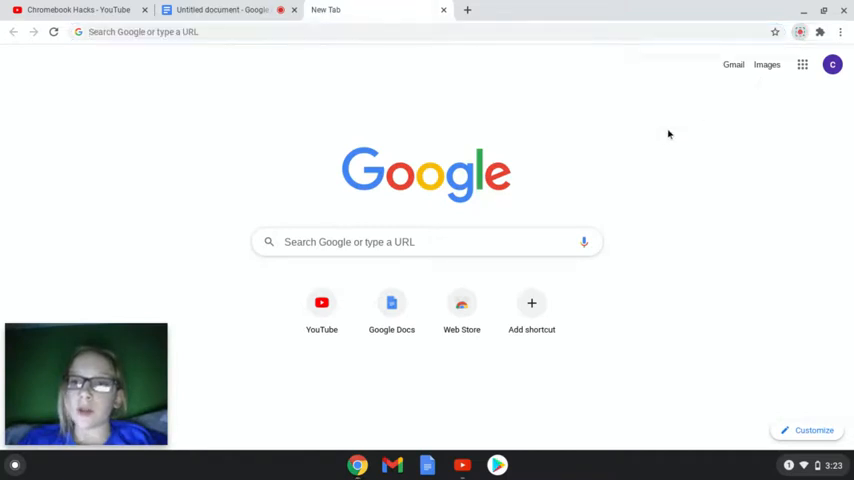
pyautogui.moveTo(696, 204)
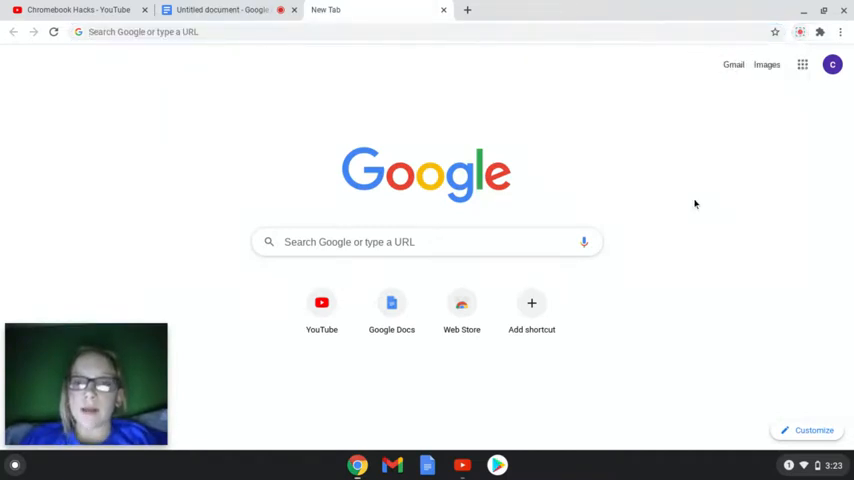
pyautogui.moveTo(80, 462)
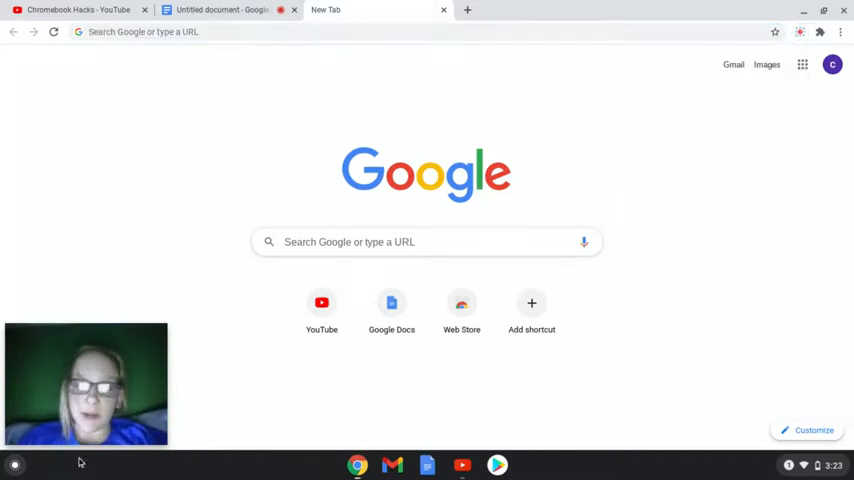
pyautogui.moveTo(496, 464)
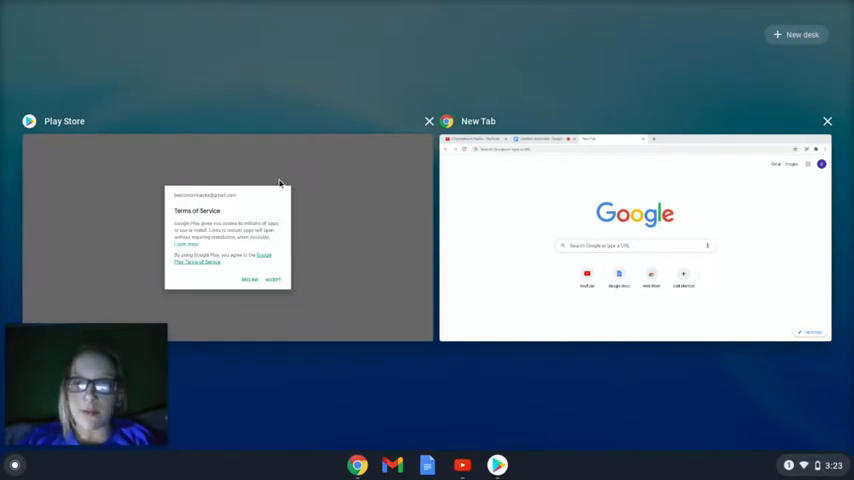
pyautogui.click(228, 236)
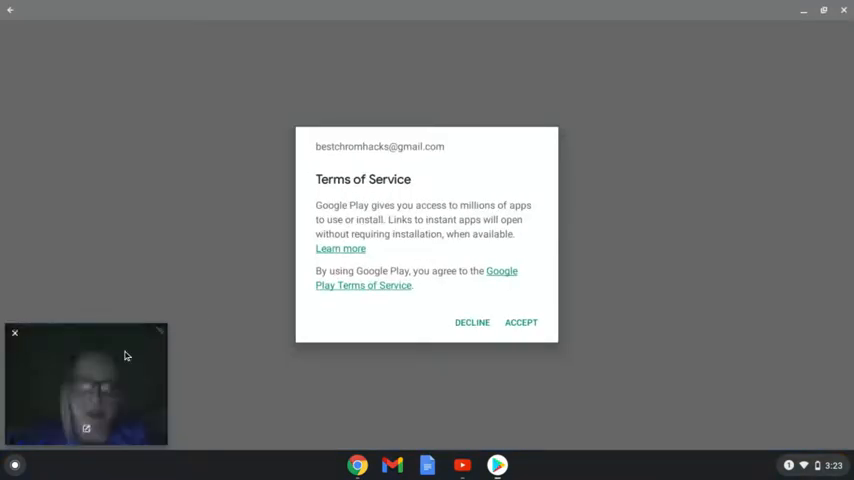
pyautogui.click(520, 322)
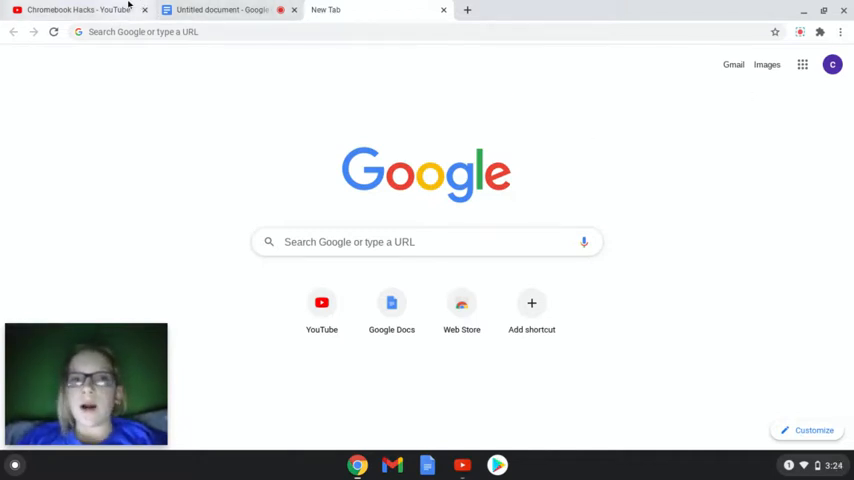
# Step: Return to the Chromebook Hacks YouTube tab with the floating webcam window enlarged over it
pyautogui.click(76, 8)
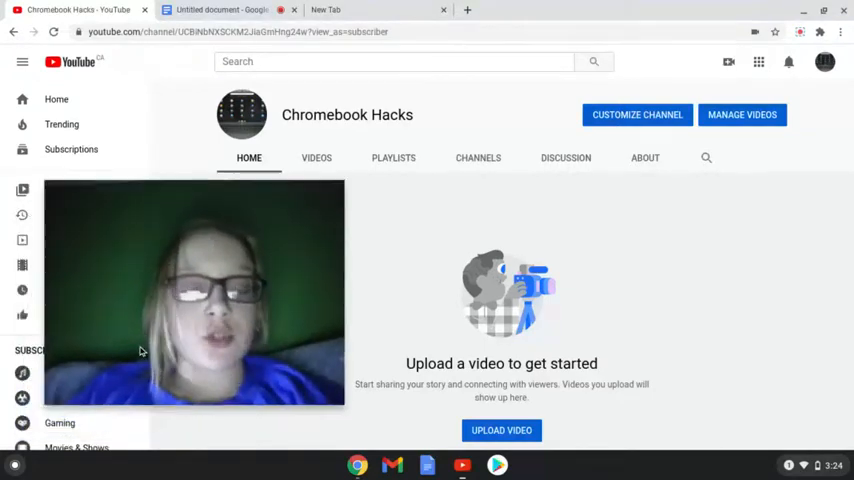
pyautogui.click(22, 60)
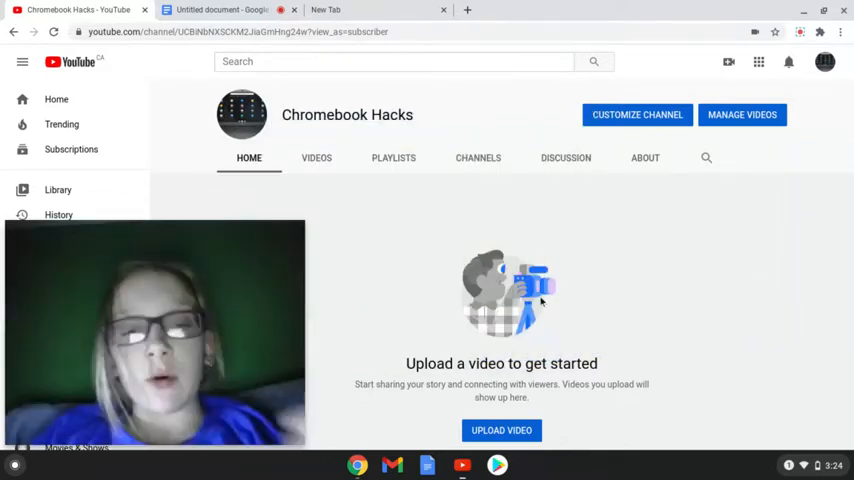
pyautogui.moveTo(674, 220)
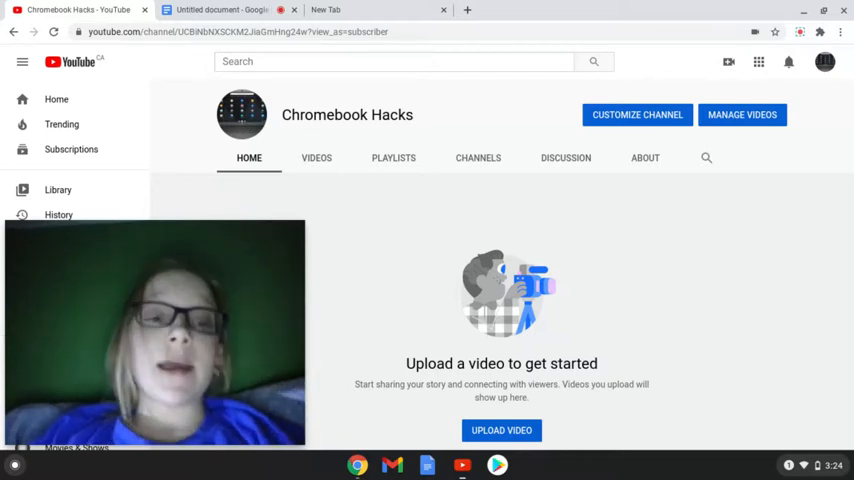
pyautogui.moveTo(644, 156)
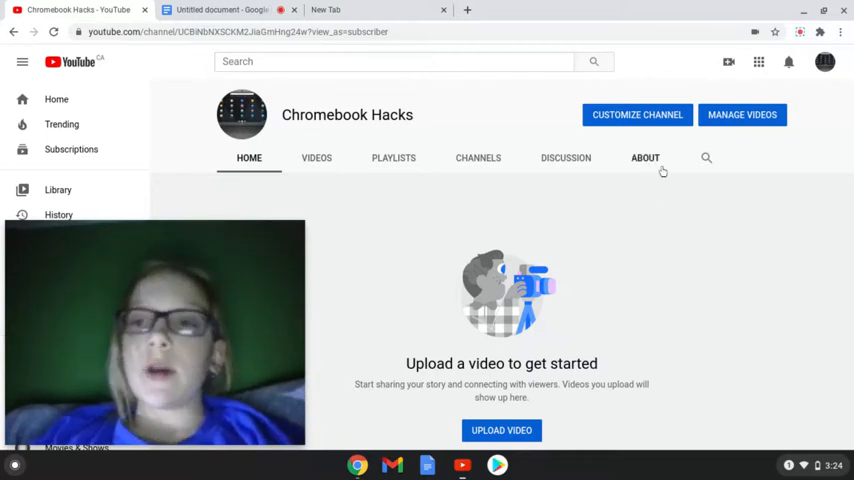